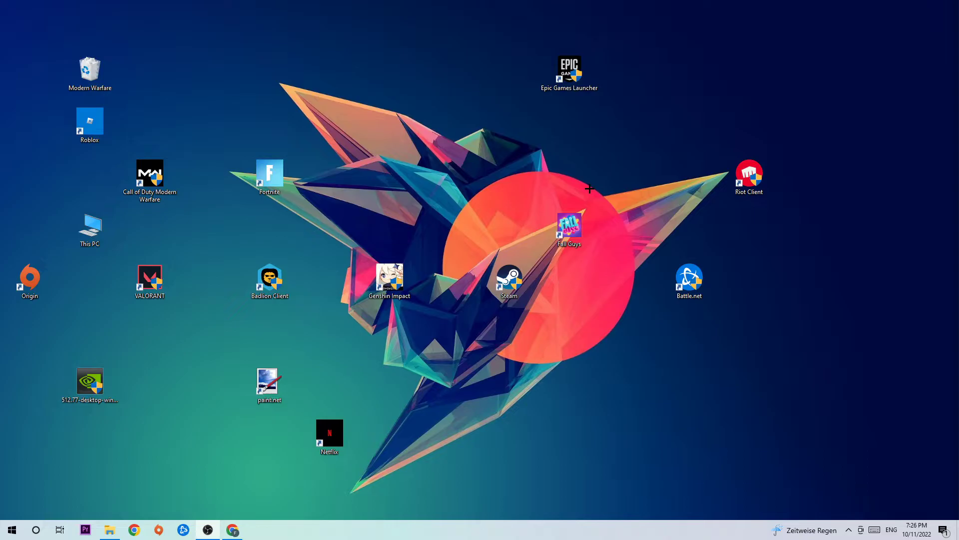
{"action": "mouse_move", "coordinate": [479, 213]}
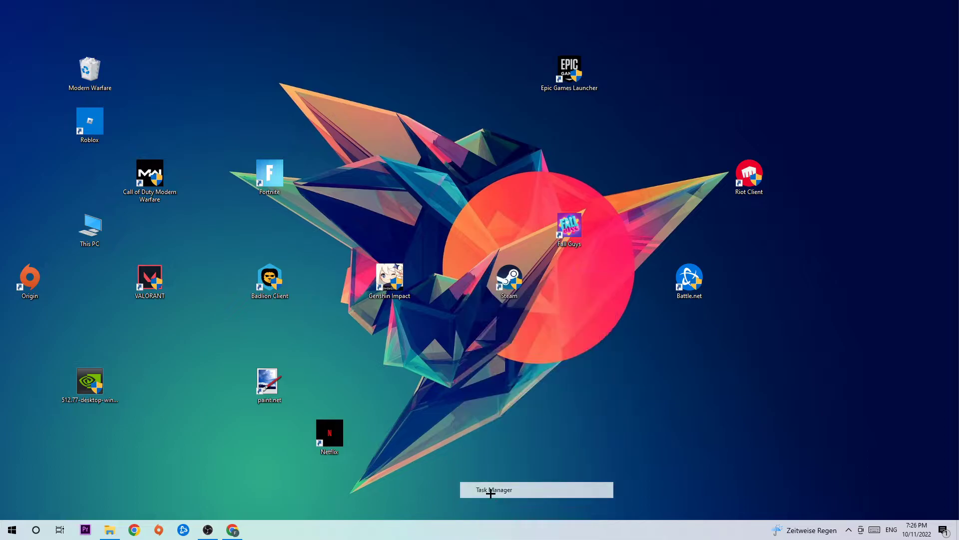
End the Microsoft Text Input Application process in Task Manager.
{"action": "left_click", "coordinate": [493, 489]}
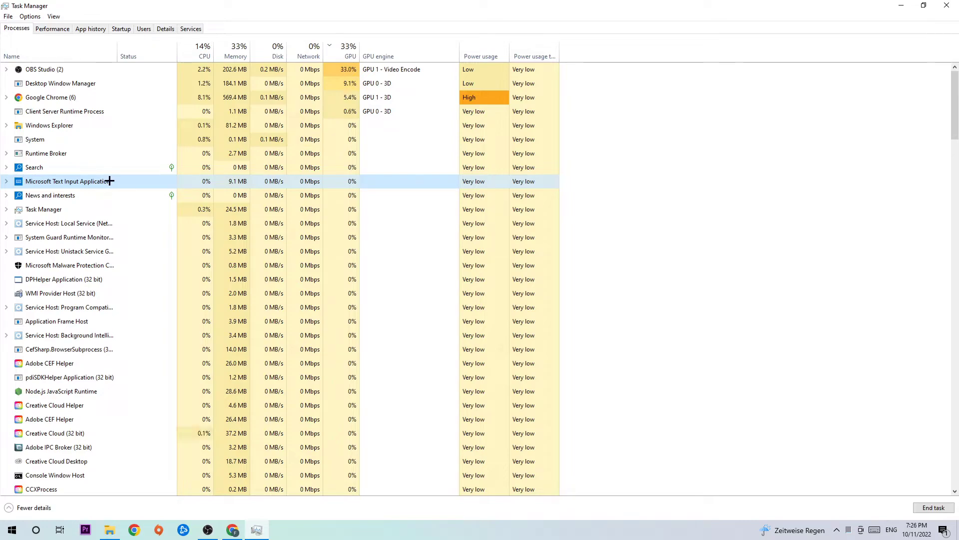
{"action": "right_click", "coordinate": [67, 181]}
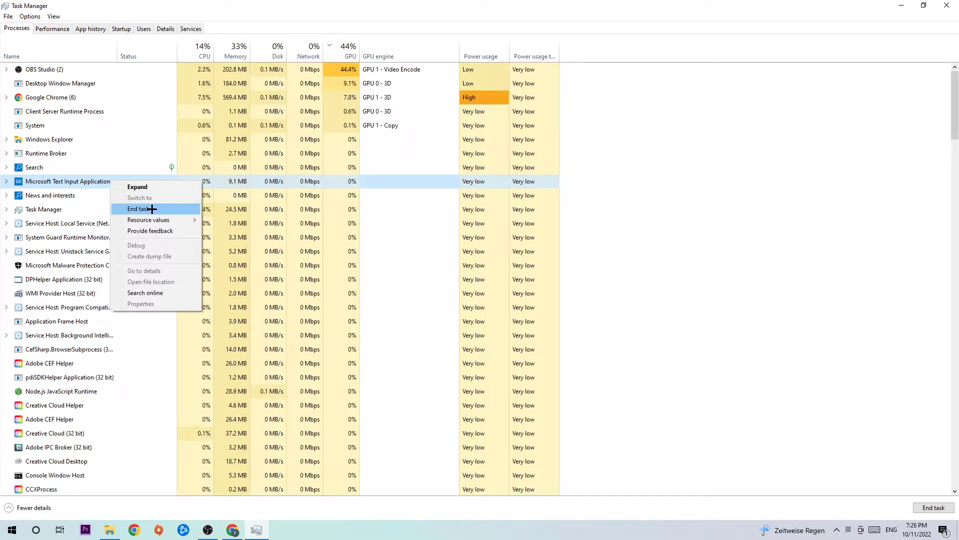
{"action": "left_click", "coordinate": [138, 209]}
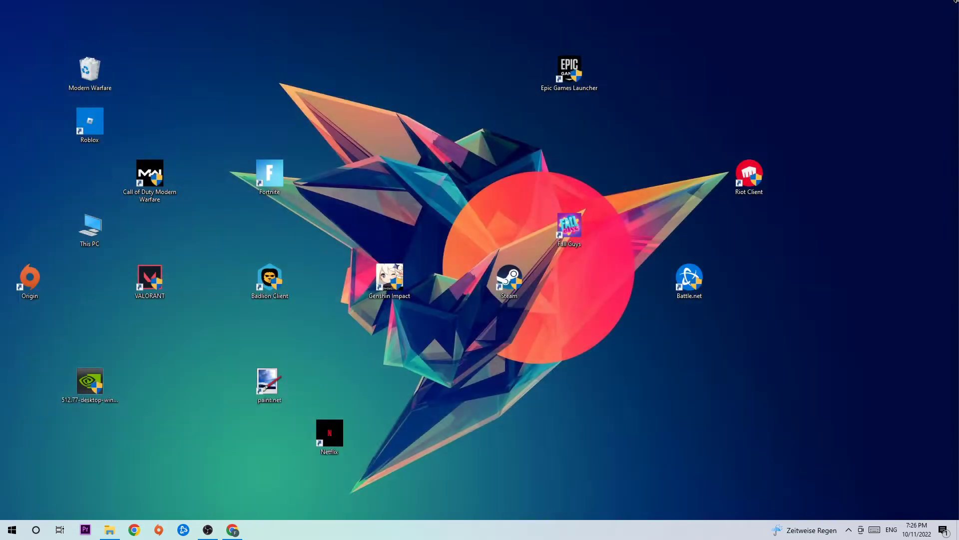
{"action": "mouse_move", "coordinate": [606, 169]}
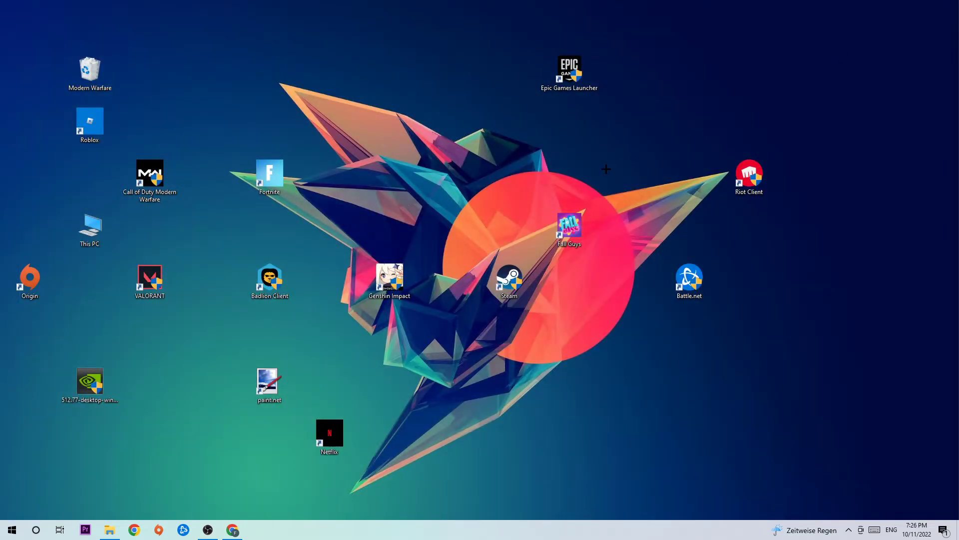
{"action": "mouse_move", "coordinate": [576, 161]}
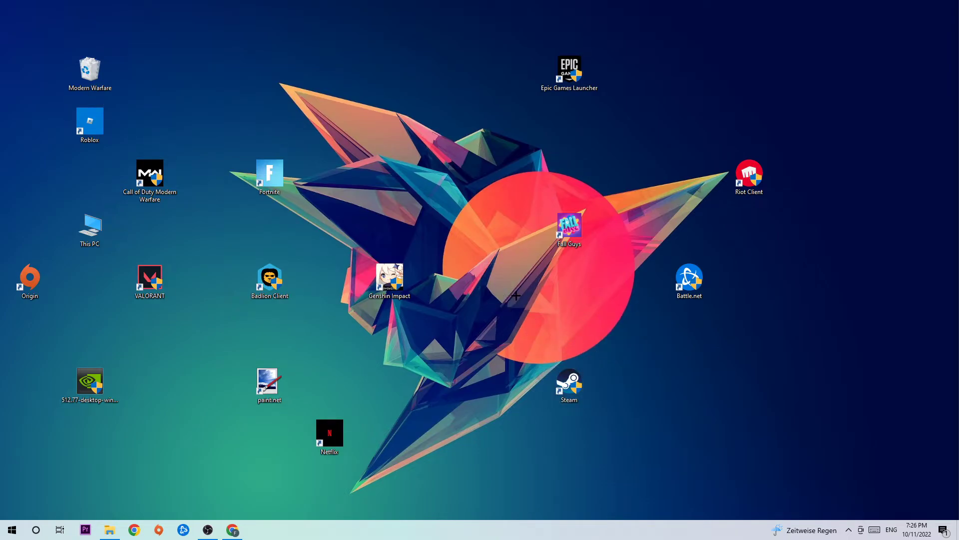
{"action": "mouse_move", "coordinate": [466, 312]}
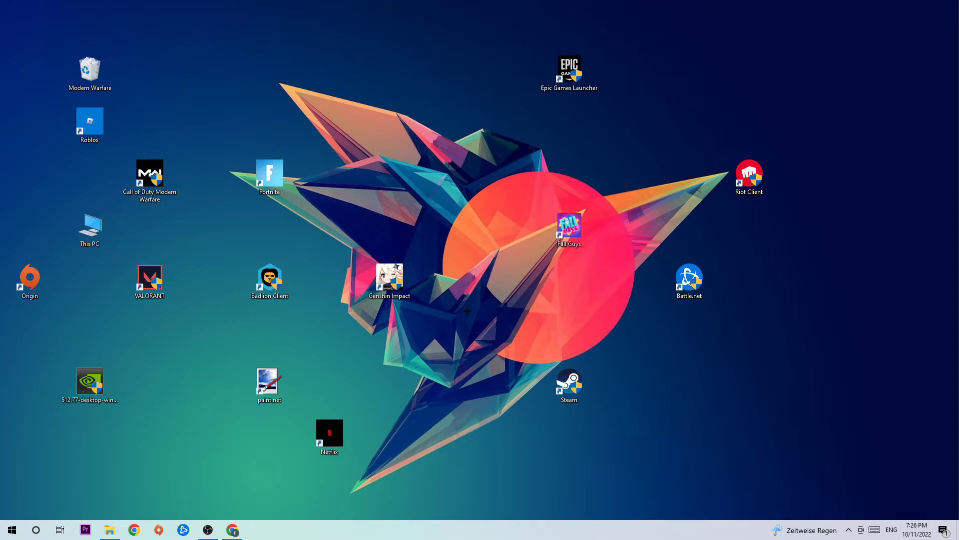
Move the Steam shortcut higher on the desktop and bring up its context menu.
{"action": "left_click", "coordinate": [11, 529]}
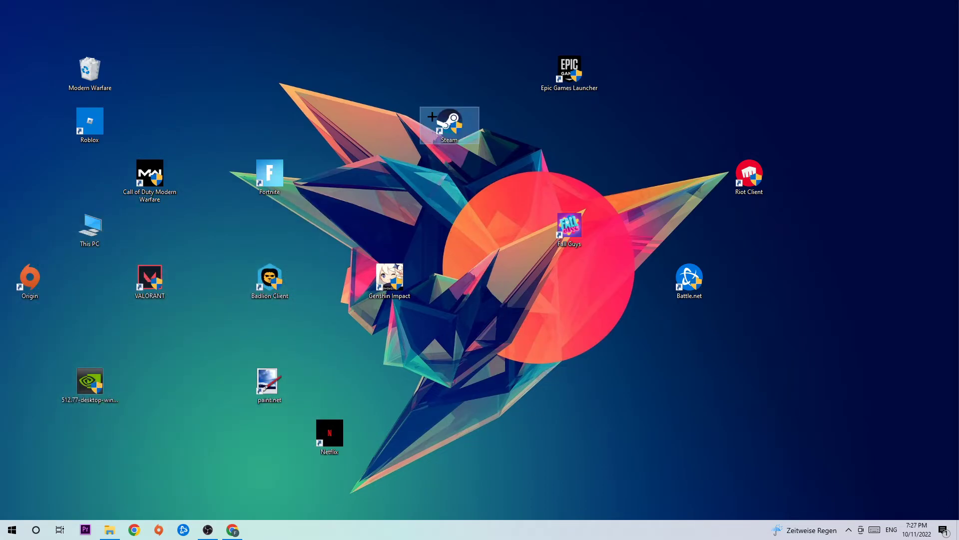
{"action": "right_click", "coordinate": [449, 126]}
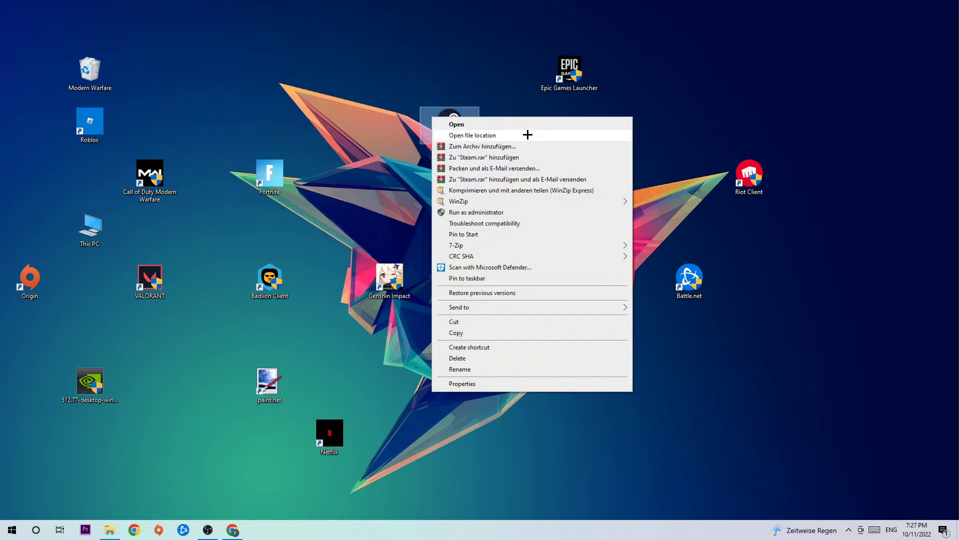
{"action": "mouse_move", "coordinate": [488, 383]}
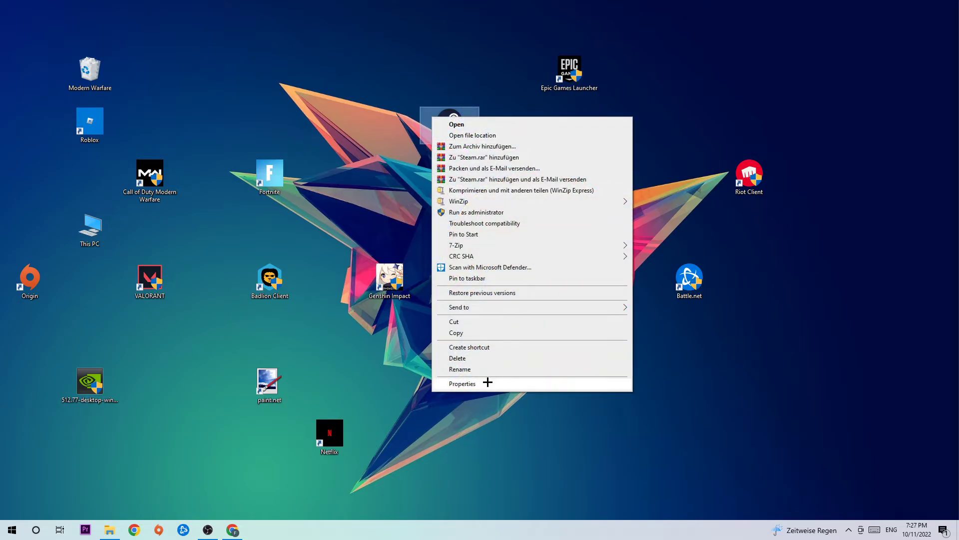
Set Steam's shortcut to Windows 8 compatibility mode, run as administrator, and confirm.
{"action": "left_click", "coordinate": [462, 383]}
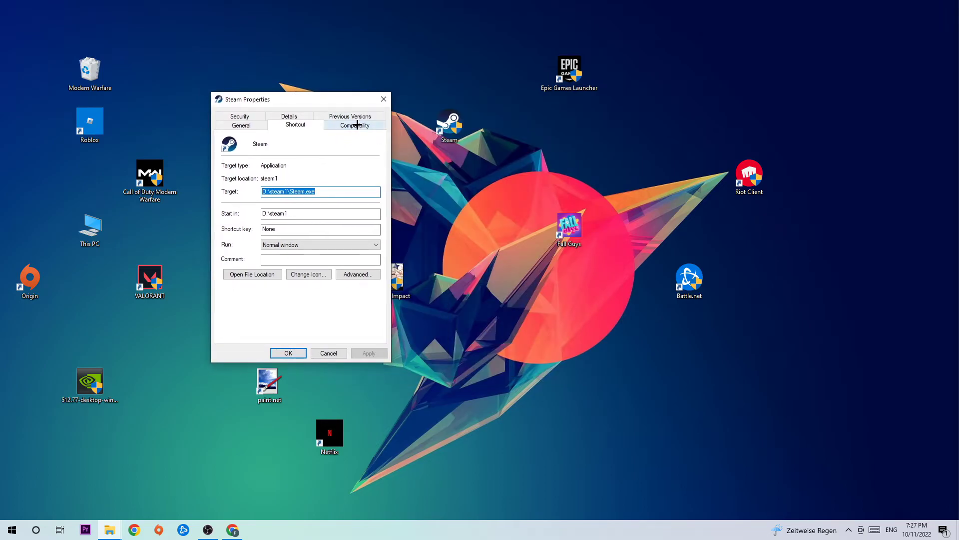
{"action": "left_click", "coordinate": [355, 125]}
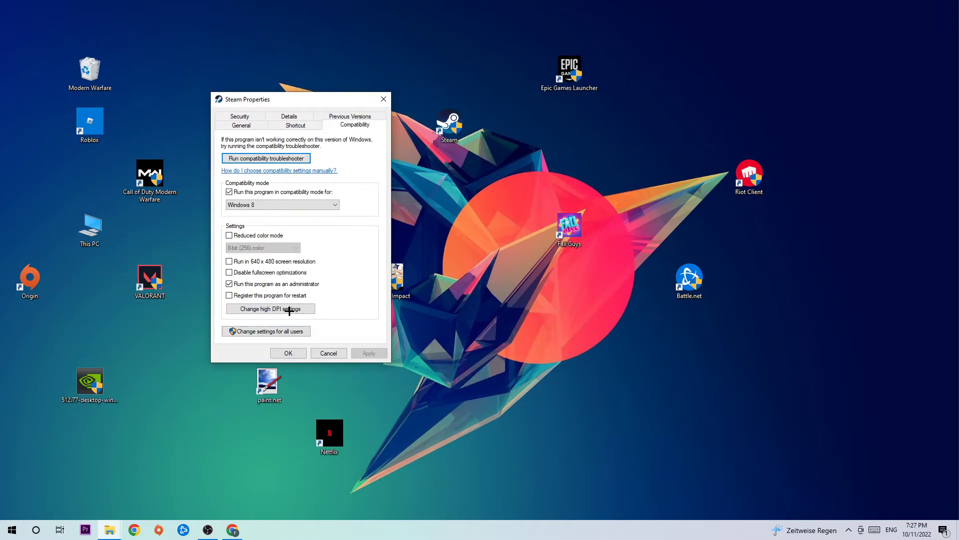
{"action": "mouse_move", "coordinate": [260, 197]}
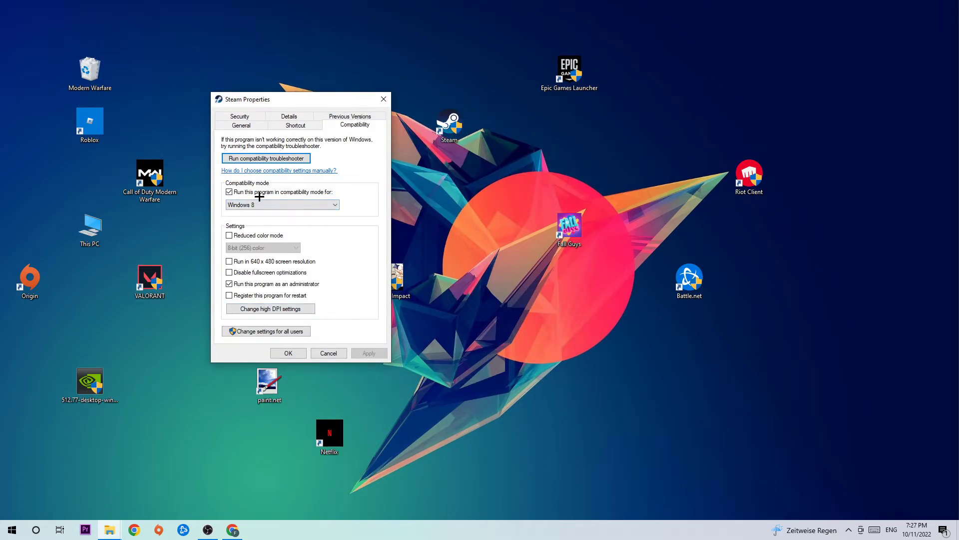
{"action": "mouse_move", "coordinate": [360, 201]}
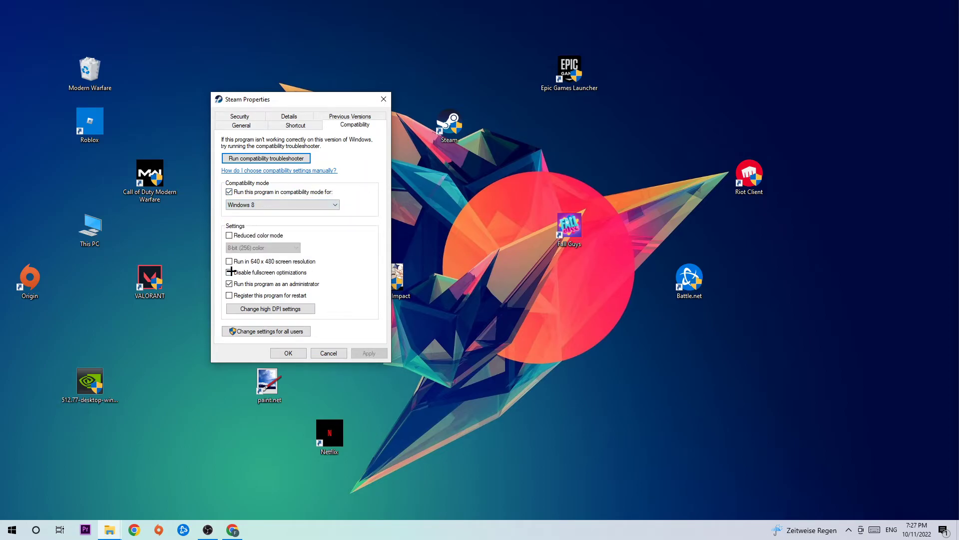
{"action": "left_click", "coordinate": [230, 272]}
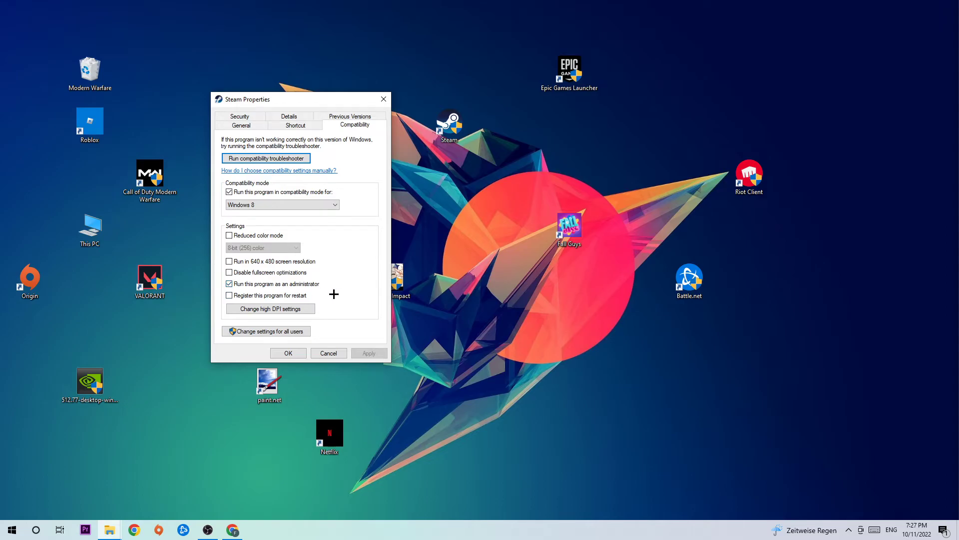
{"action": "left_click", "coordinate": [288, 353]}
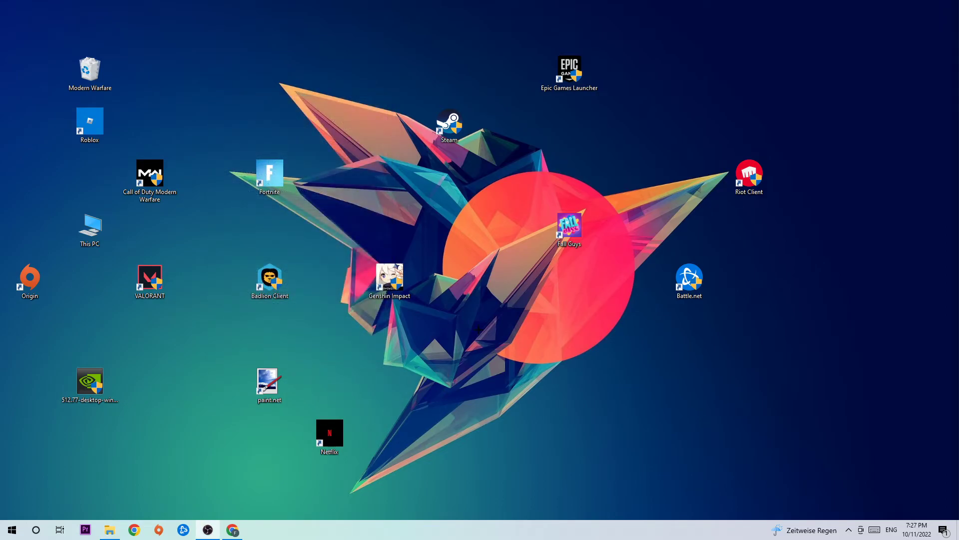
Drag the Steam shortcut above Genshin Impact, left of Epic Games Launcher.
{"action": "left_click", "coordinate": [449, 125]}
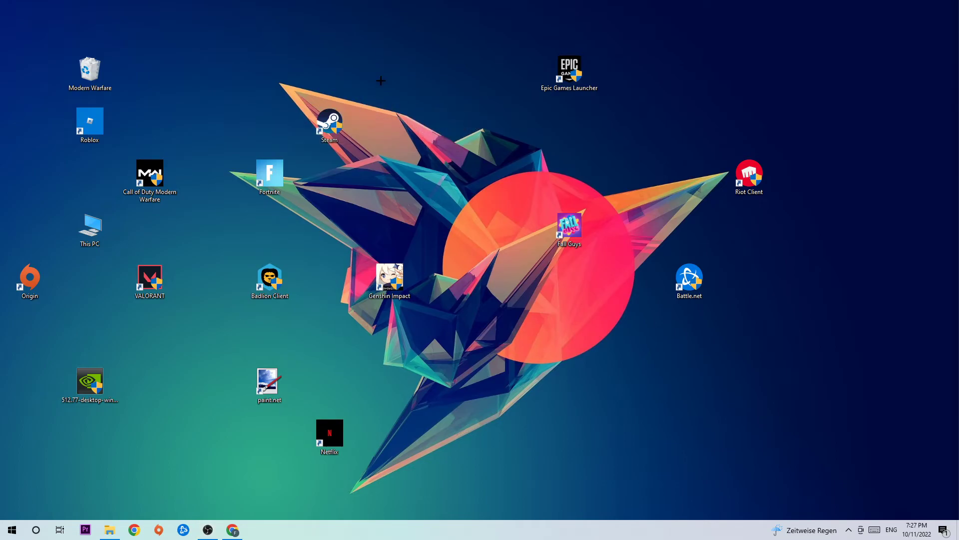
{"action": "left_click_drag", "start_coordinate": [329, 122], "coordinate": [389, 122]}
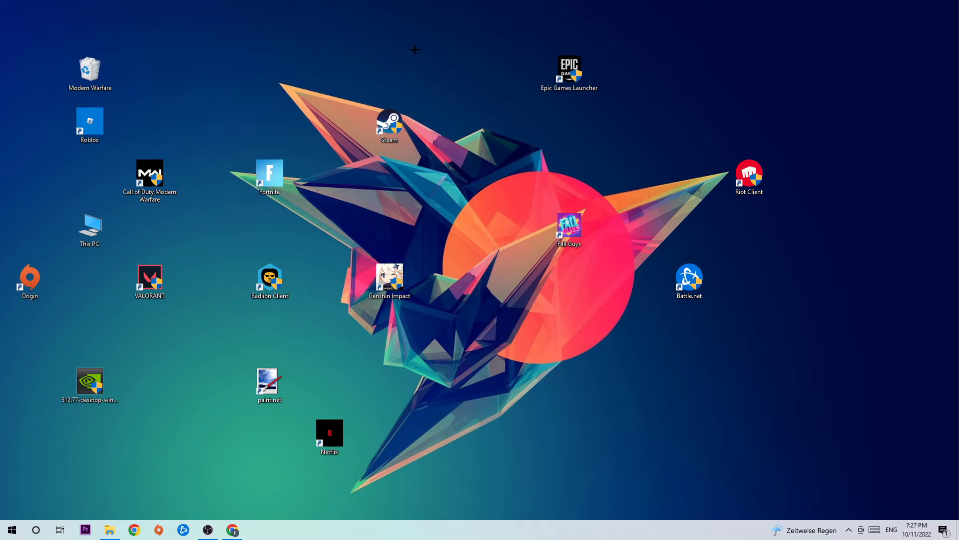
{"action": "mouse_move", "coordinate": [434, 89]}
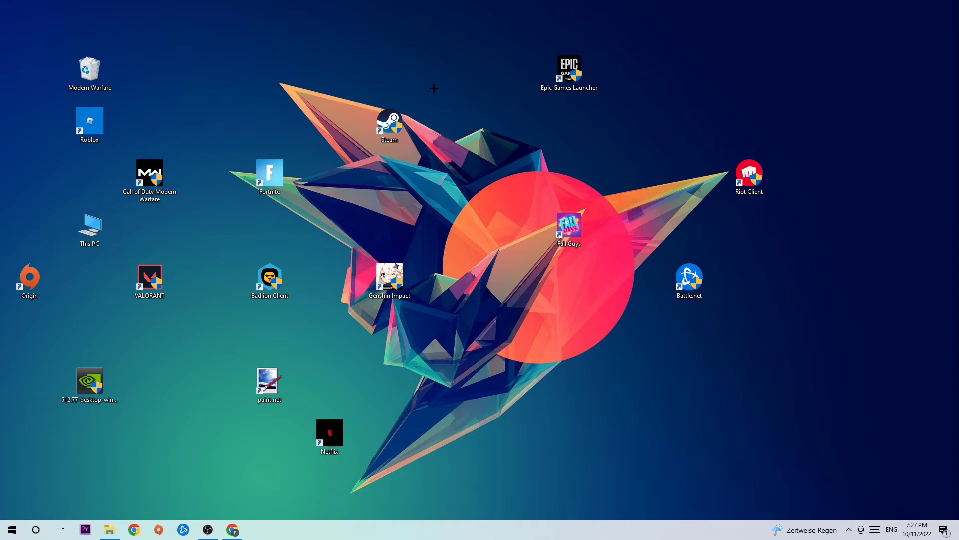